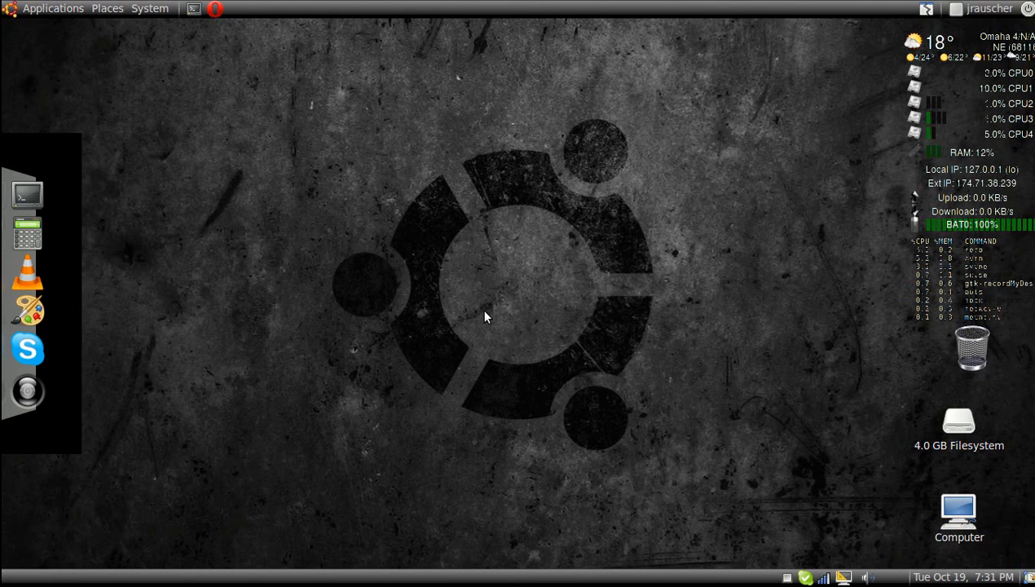
{"action": "mouse_move", "coordinate": [178, 258]}
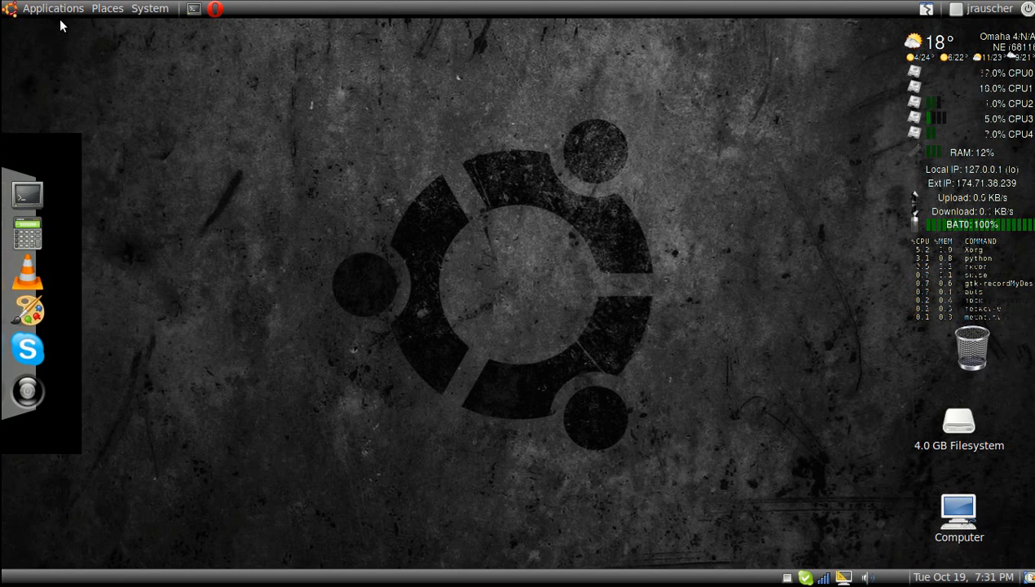
Step: Search Ubuntu Software Center for 'dock' to find the installed GLX-Dock (Cairo-Dock with OpenGL) package
{"action": "left_click", "coordinate": [53, 8]}
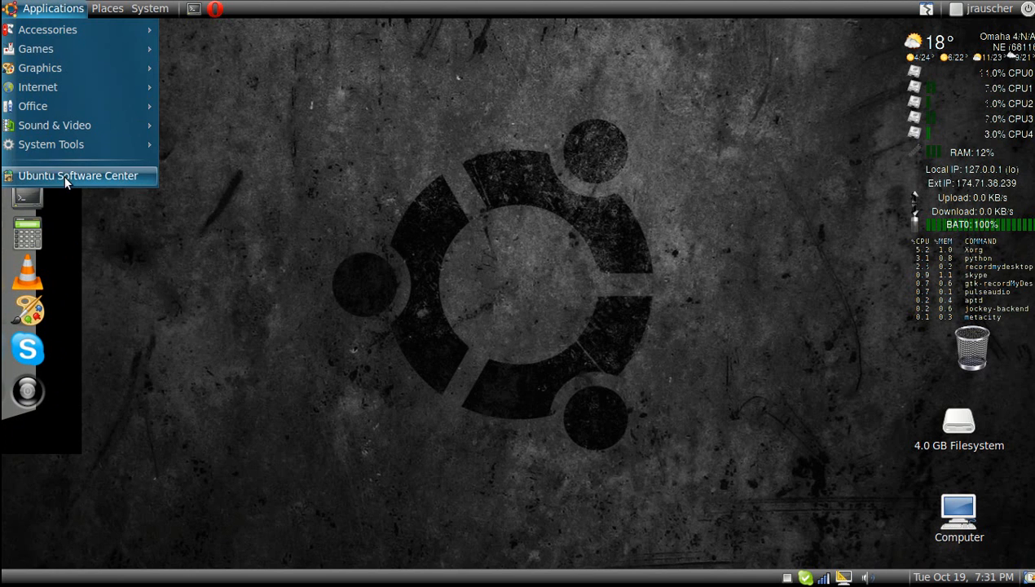
{"action": "left_click", "coordinate": [78, 176]}
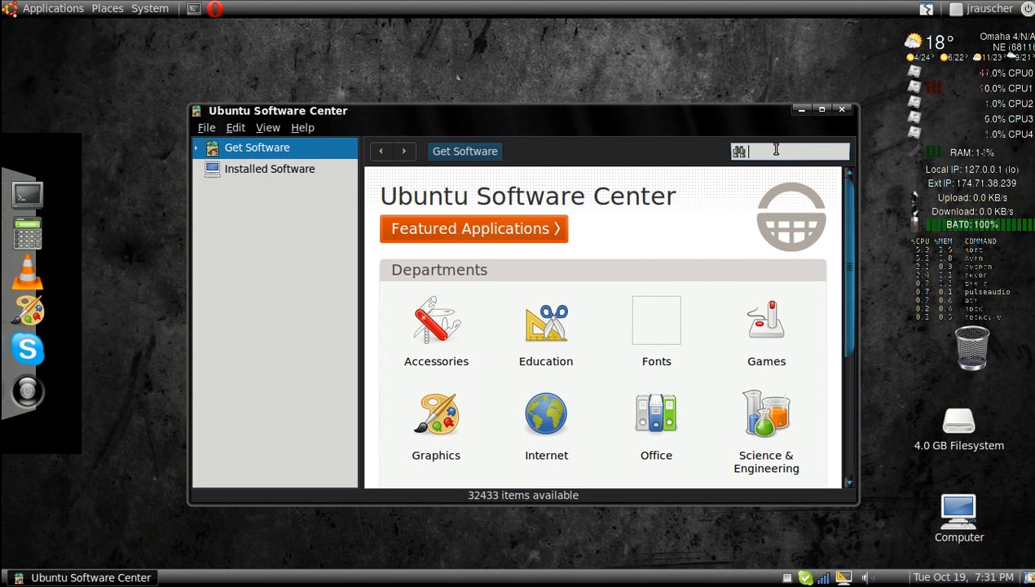
{"action": "type", "text": "dock"}
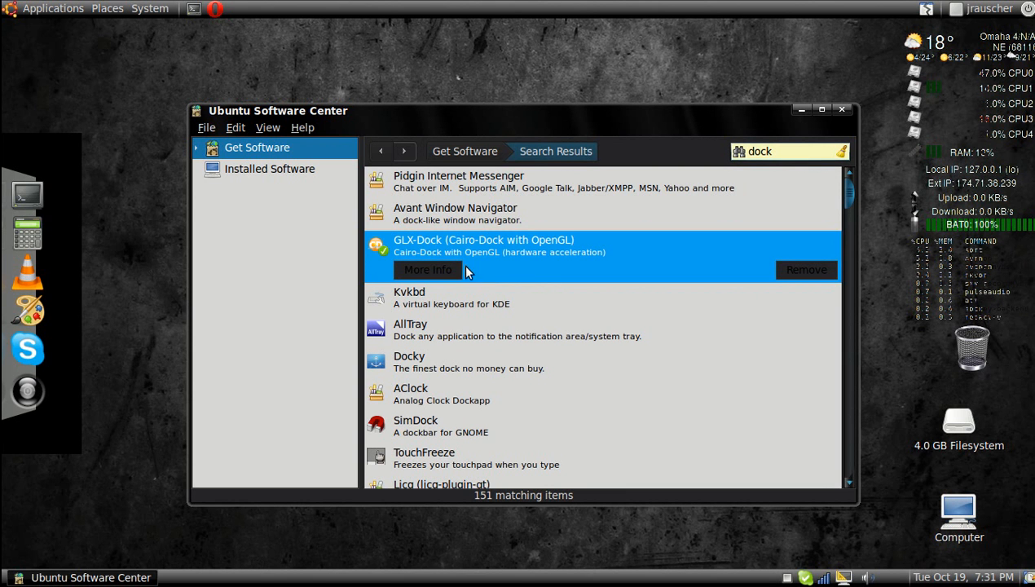
{"action": "mouse_move", "coordinate": [431, 407]}
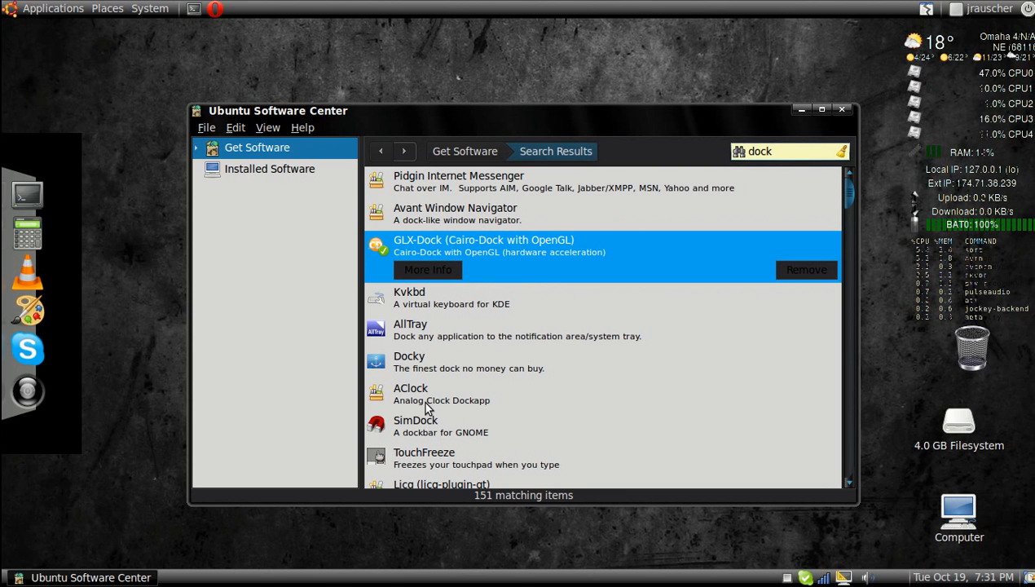
{"action": "mouse_move", "coordinate": [627, 262]}
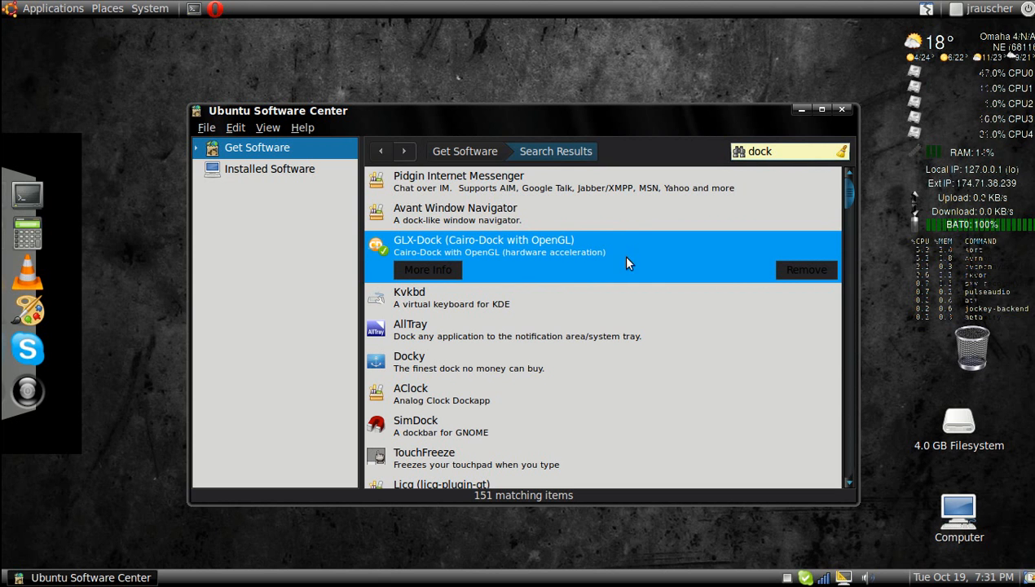
{"action": "mouse_move", "coordinate": [807, 271]}
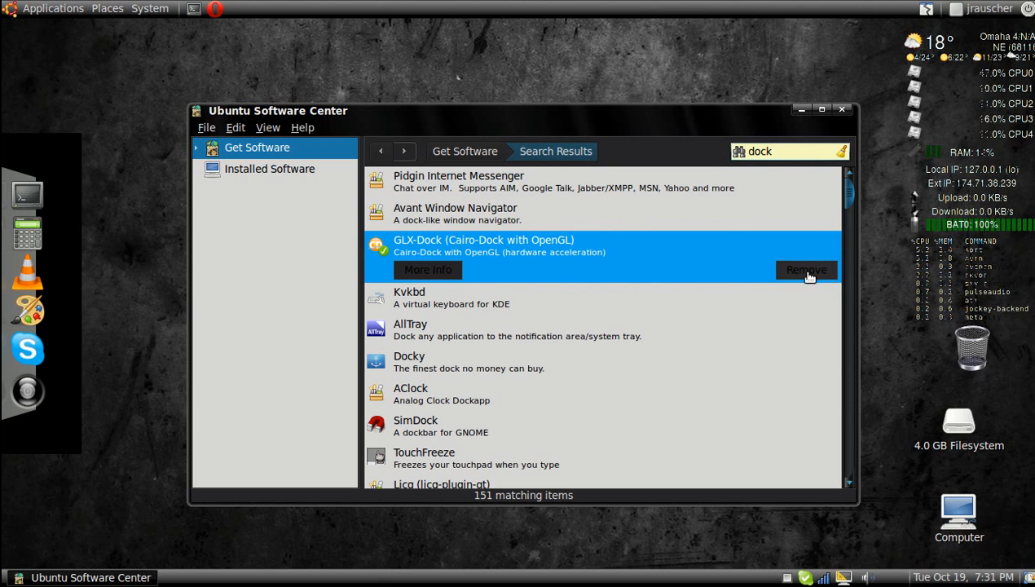
{"action": "mouse_move", "coordinate": [750, 251]}
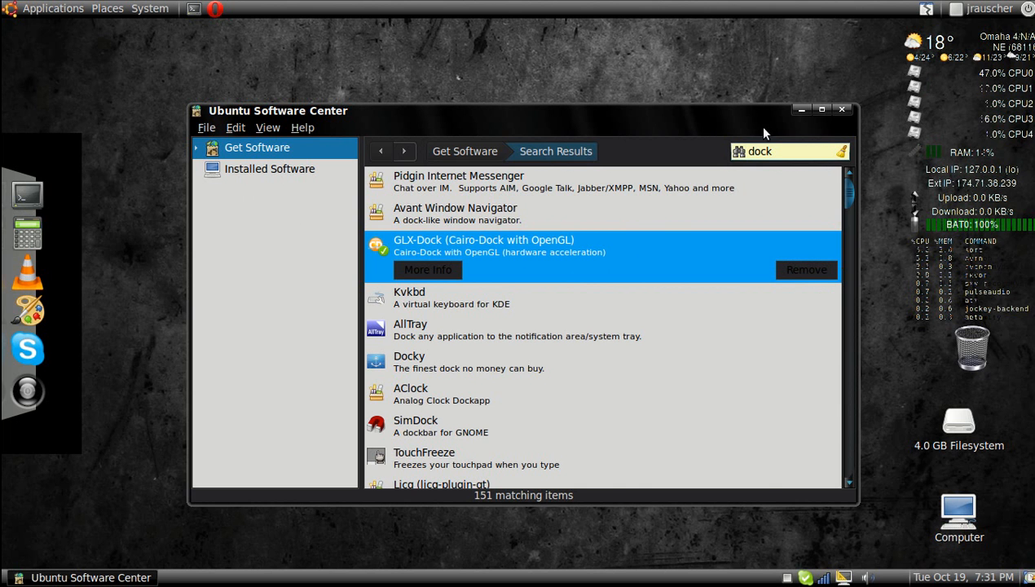
Step: Close the Software Center and check Applications > Accessories for the Cairo-Dock and GLX-Dock entries
{"action": "left_click", "coordinate": [841, 109]}
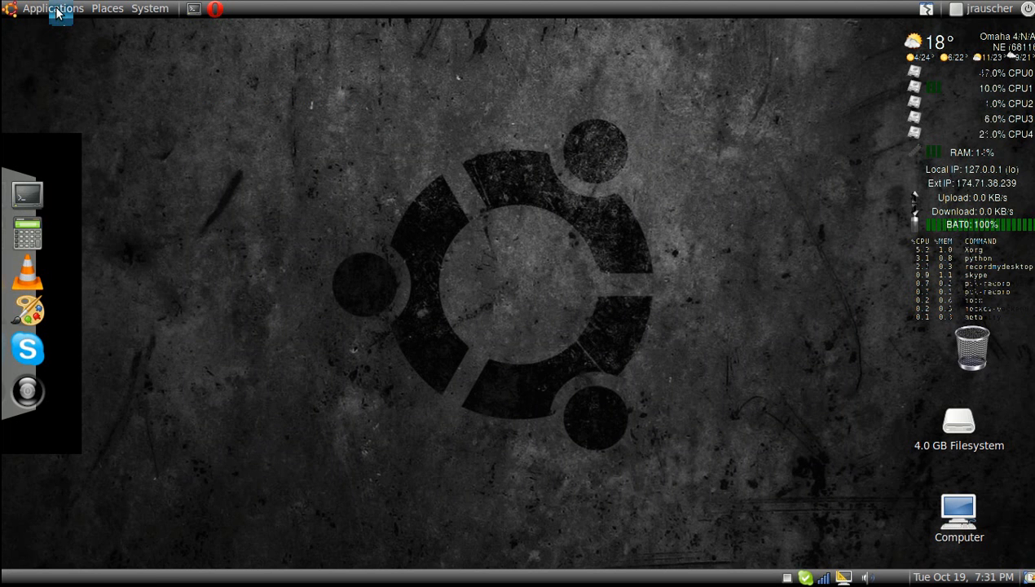
{"action": "left_click", "coordinate": [52, 8]}
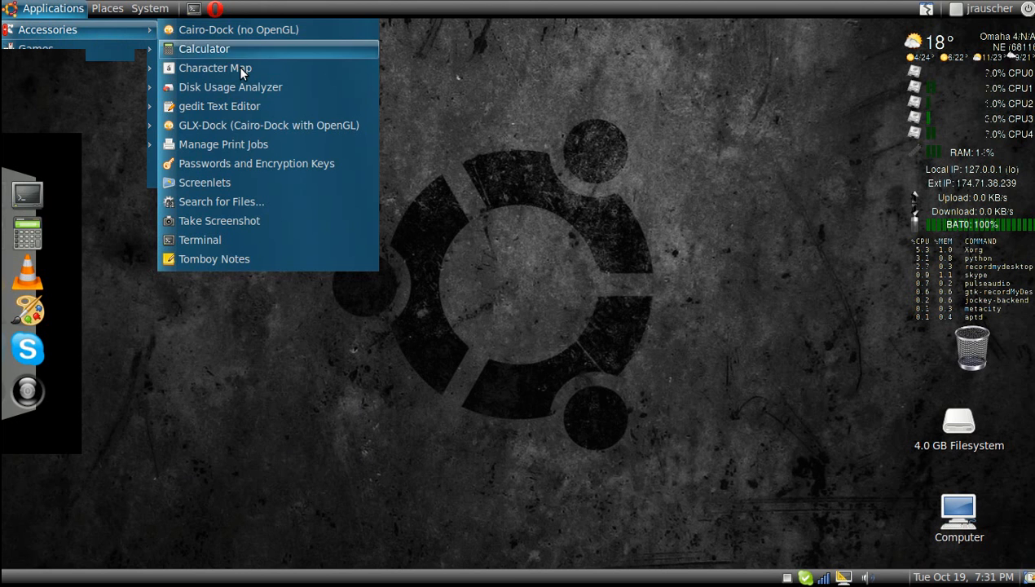
{"action": "mouse_move", "coordinate": [334, 124]}
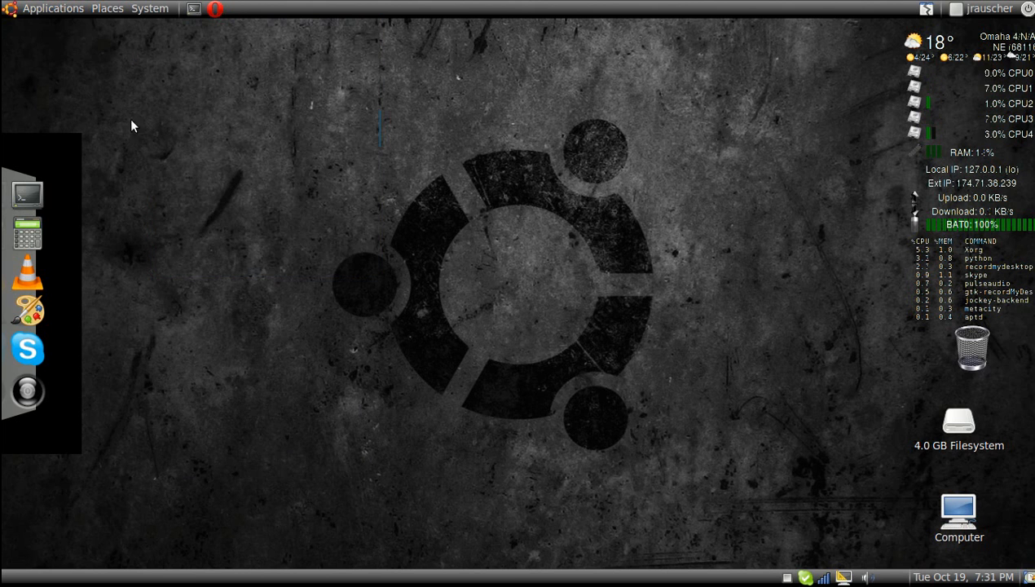
{"action": "mouse_move", "coordinate": [317, 489]}
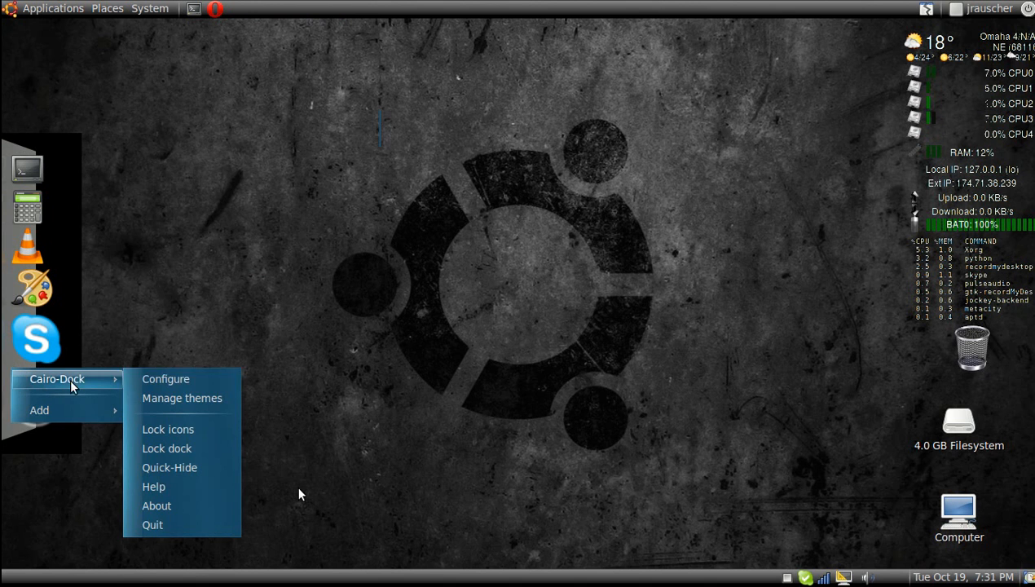
Step: Review Cairo-Dock's Behaviour position and Themes list in its configuration window, then close it
{"action": "left_click", "coordinate": [166, 378]}
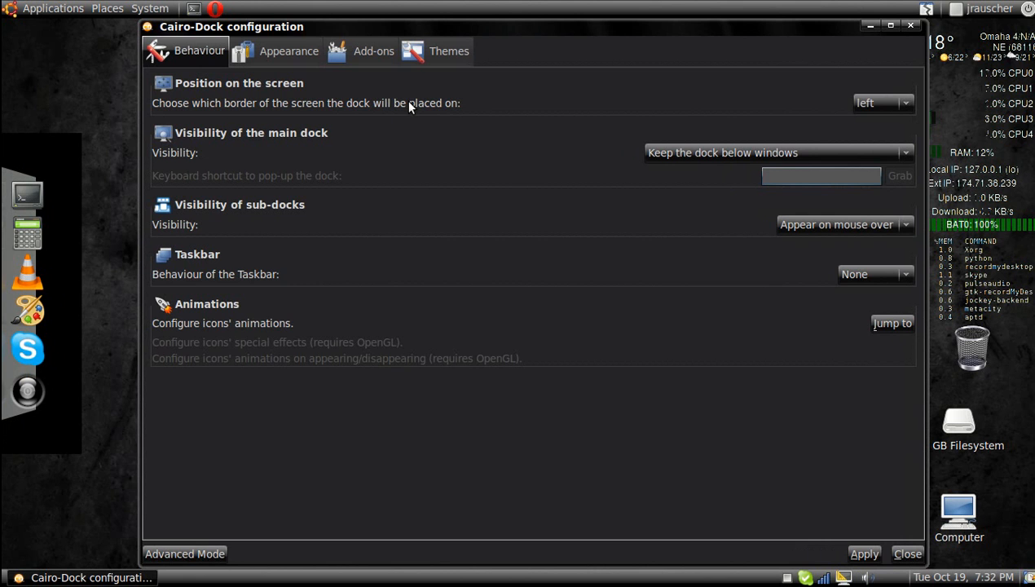
{"action": "mouse_move", "coordinate": [812, 178]}
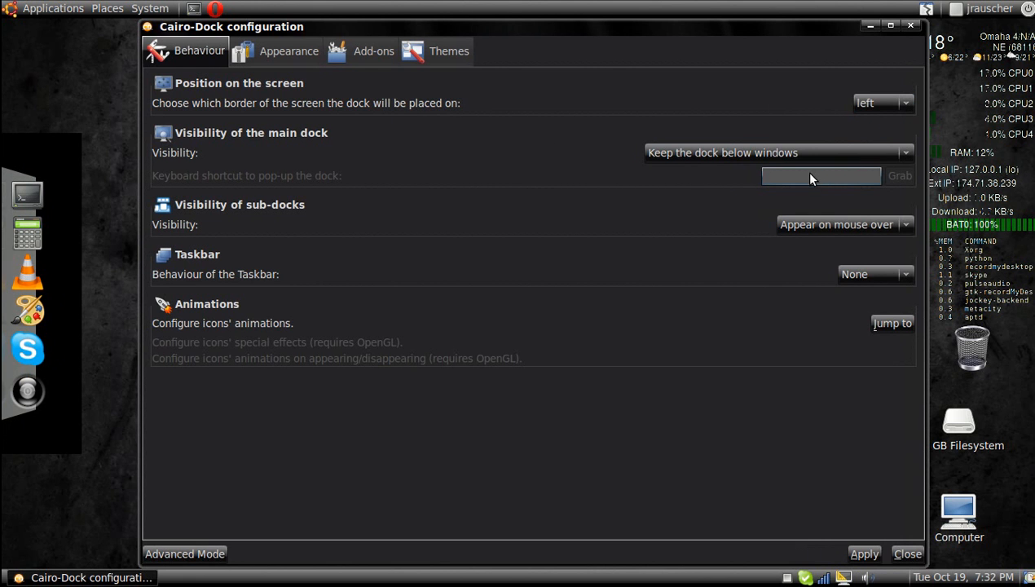
{"action": "left_click", "coordinate": [448, 51]}
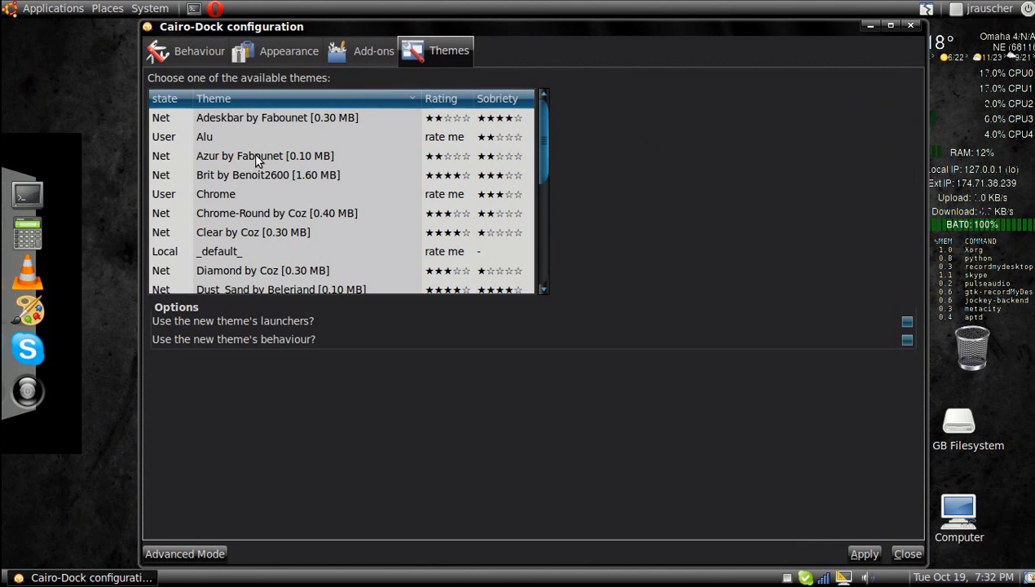
{"action": "mouse_move", "coordinate": [909, 24]}
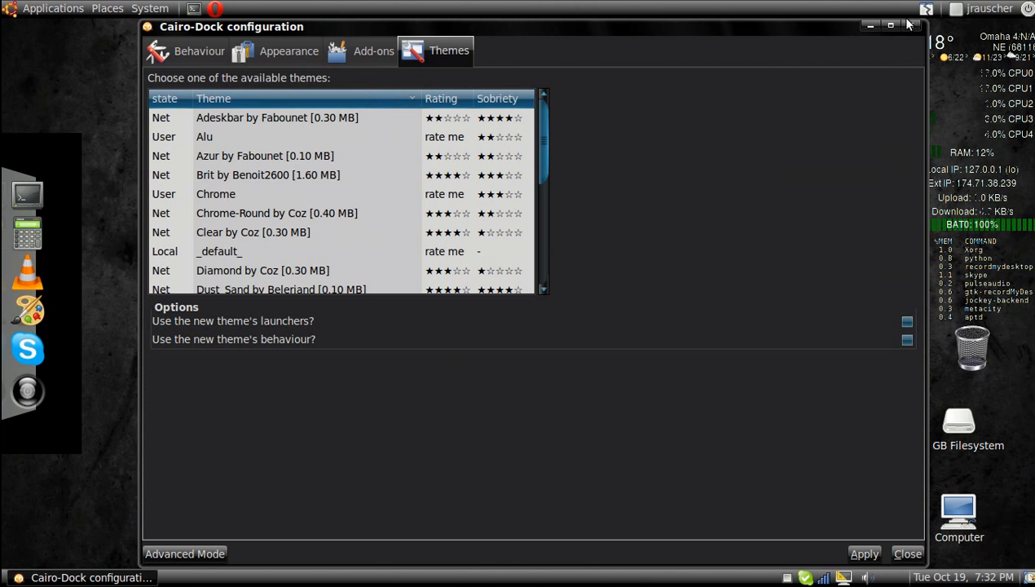
{"action": "left_click", "coordinate": [907, 554]}
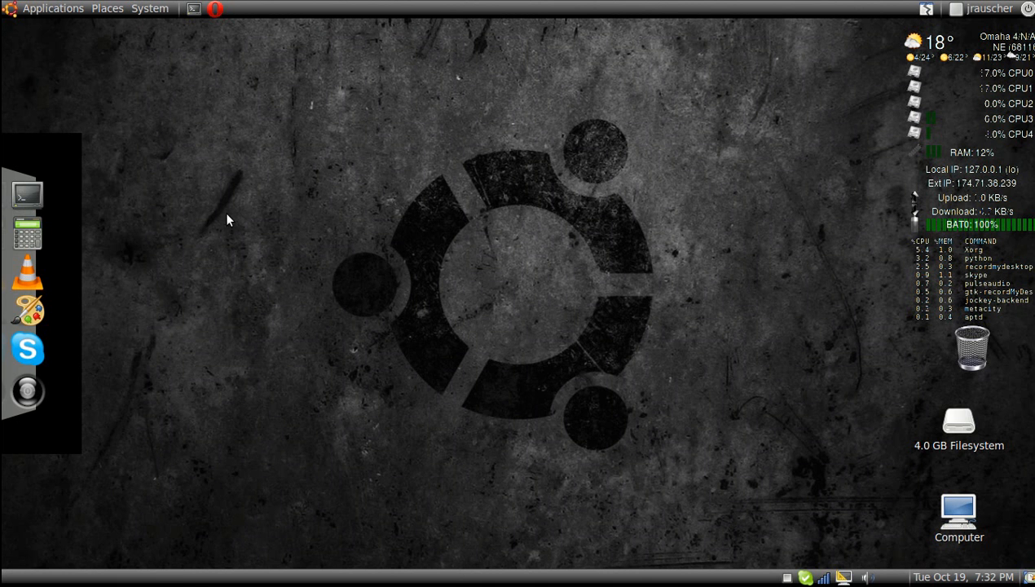
{"action": "mouse_move", "coordinate": [146, 254]}
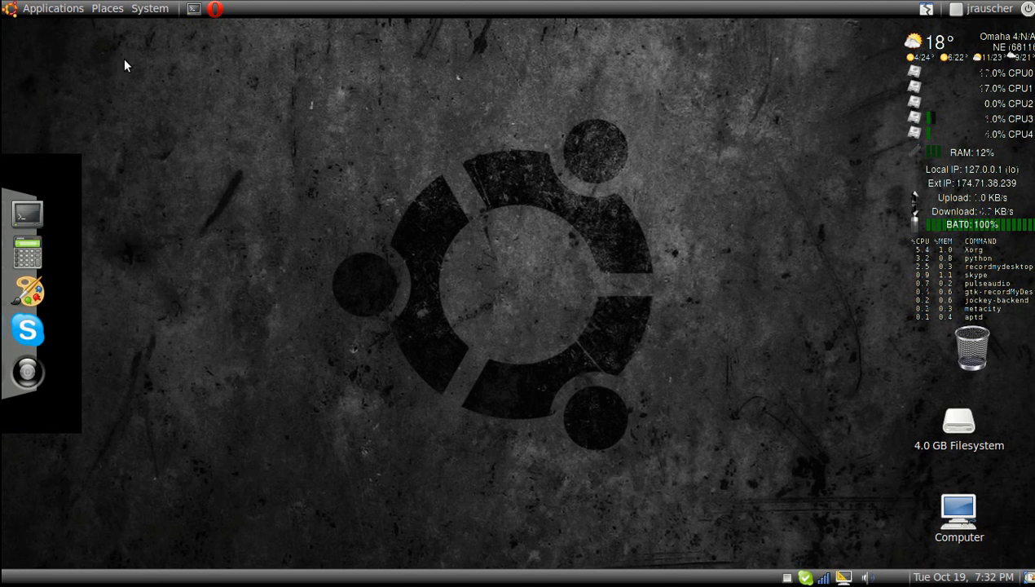
Step: Drag VLC media player from Applications > Sound & Video onto the dock as a new launcher
{"action": "left_click", "coordinate": [52, 8]}
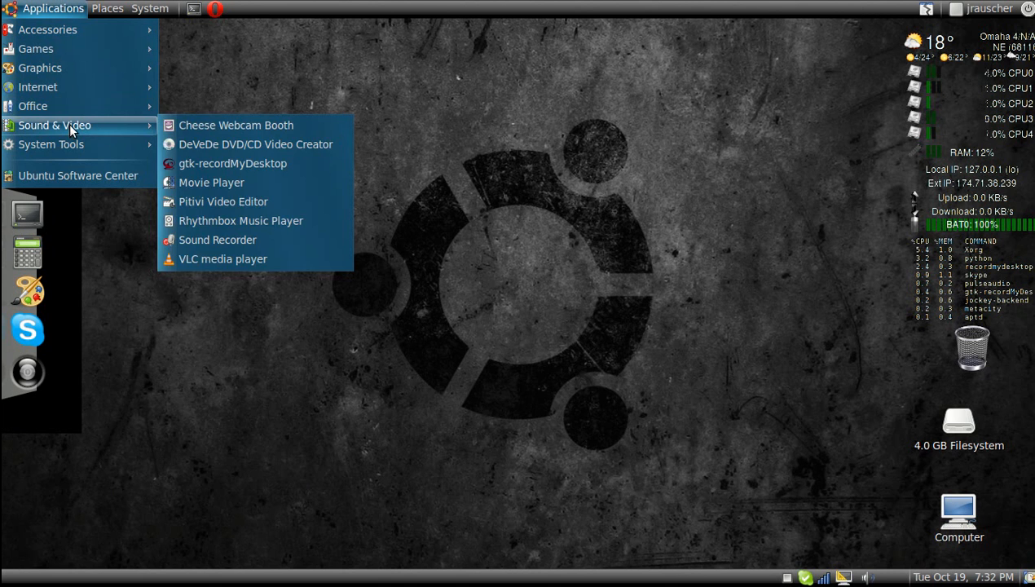
{"action": "mouse_move", "coordinate": [222, 257]}
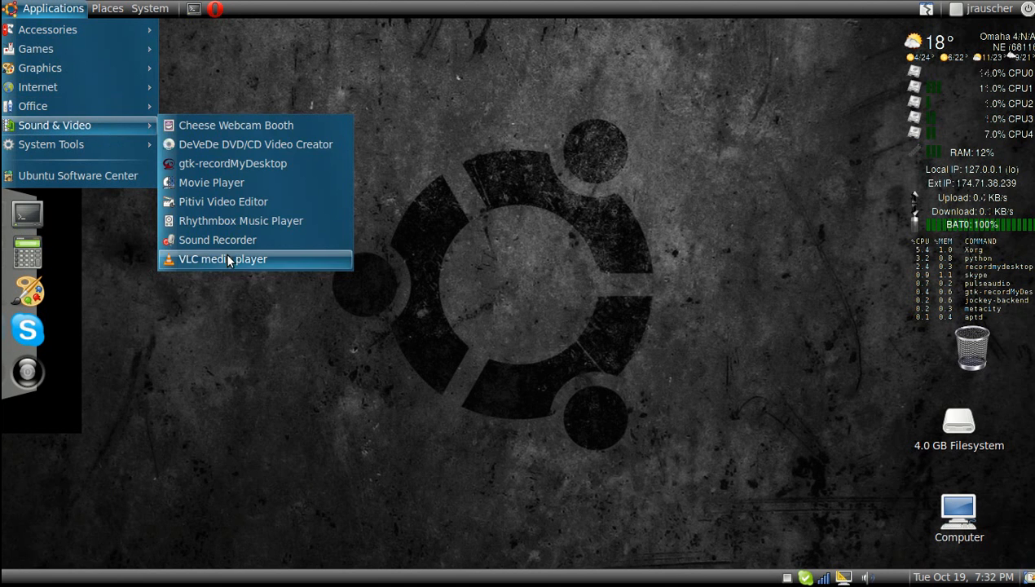
{"action": "left_click", "coordinate": [222, 259]}
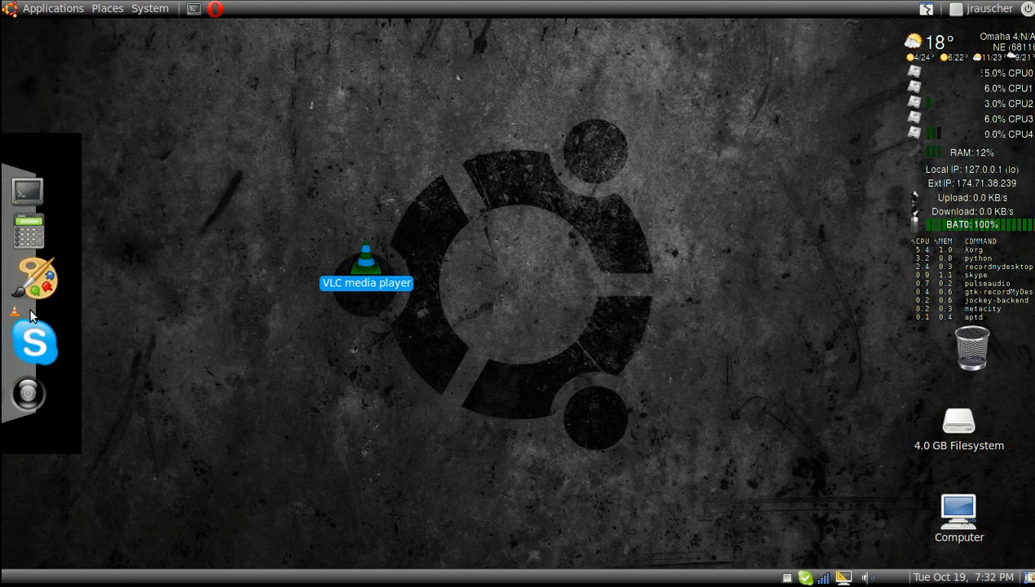
{"action": "left_click_drag", "start_coordinate": [26, 310], "coordinate": [717, 313]}
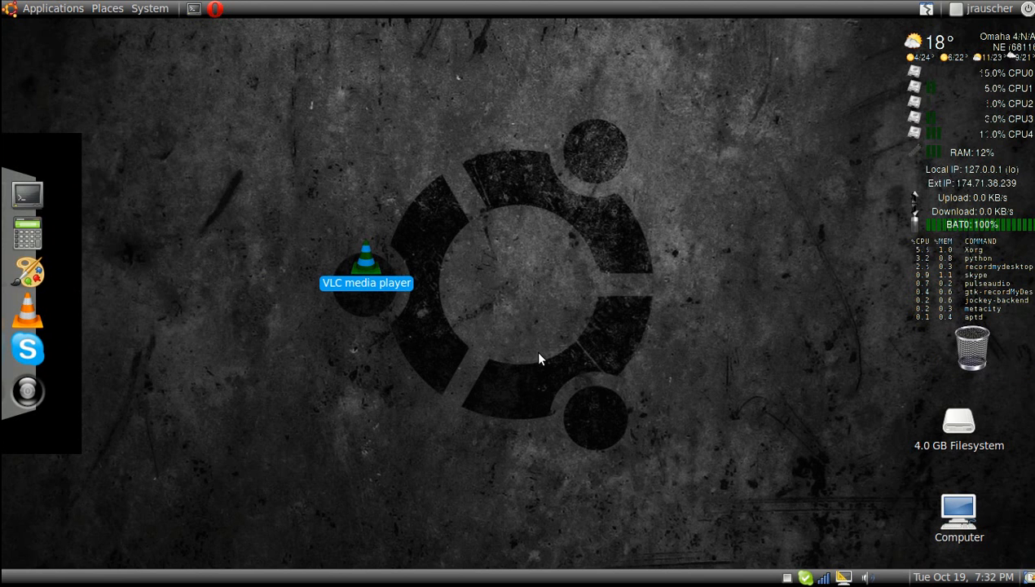
{"action": "mouse_move", "coordinate": [573, 447]}
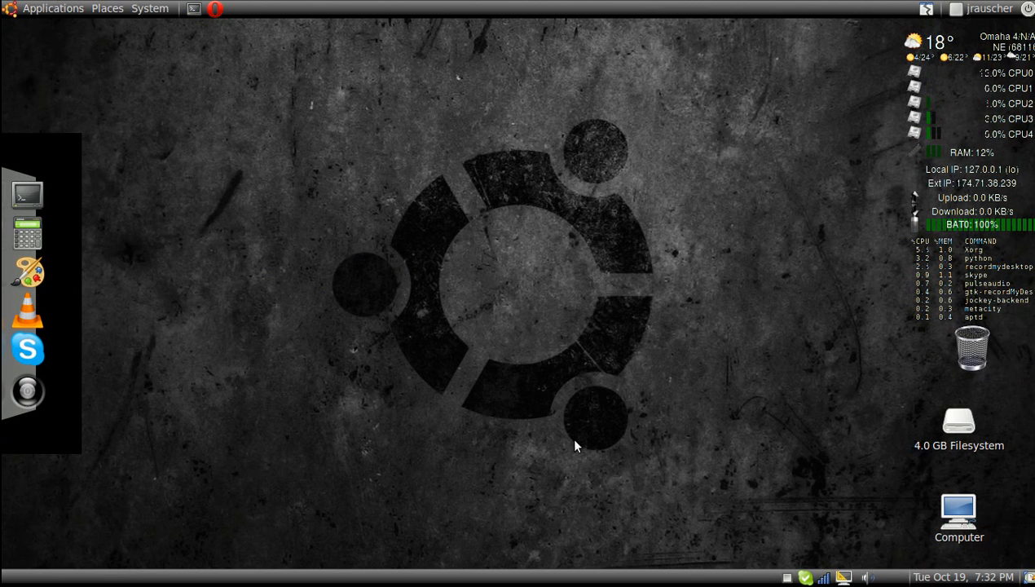
{"action": "mouse_move", "coordinate": [502, 284]}
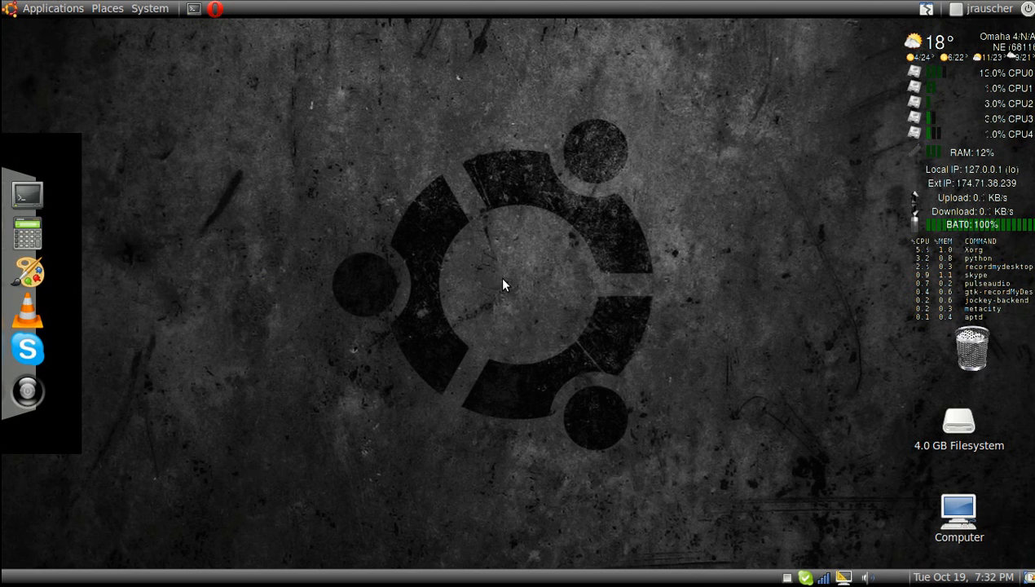